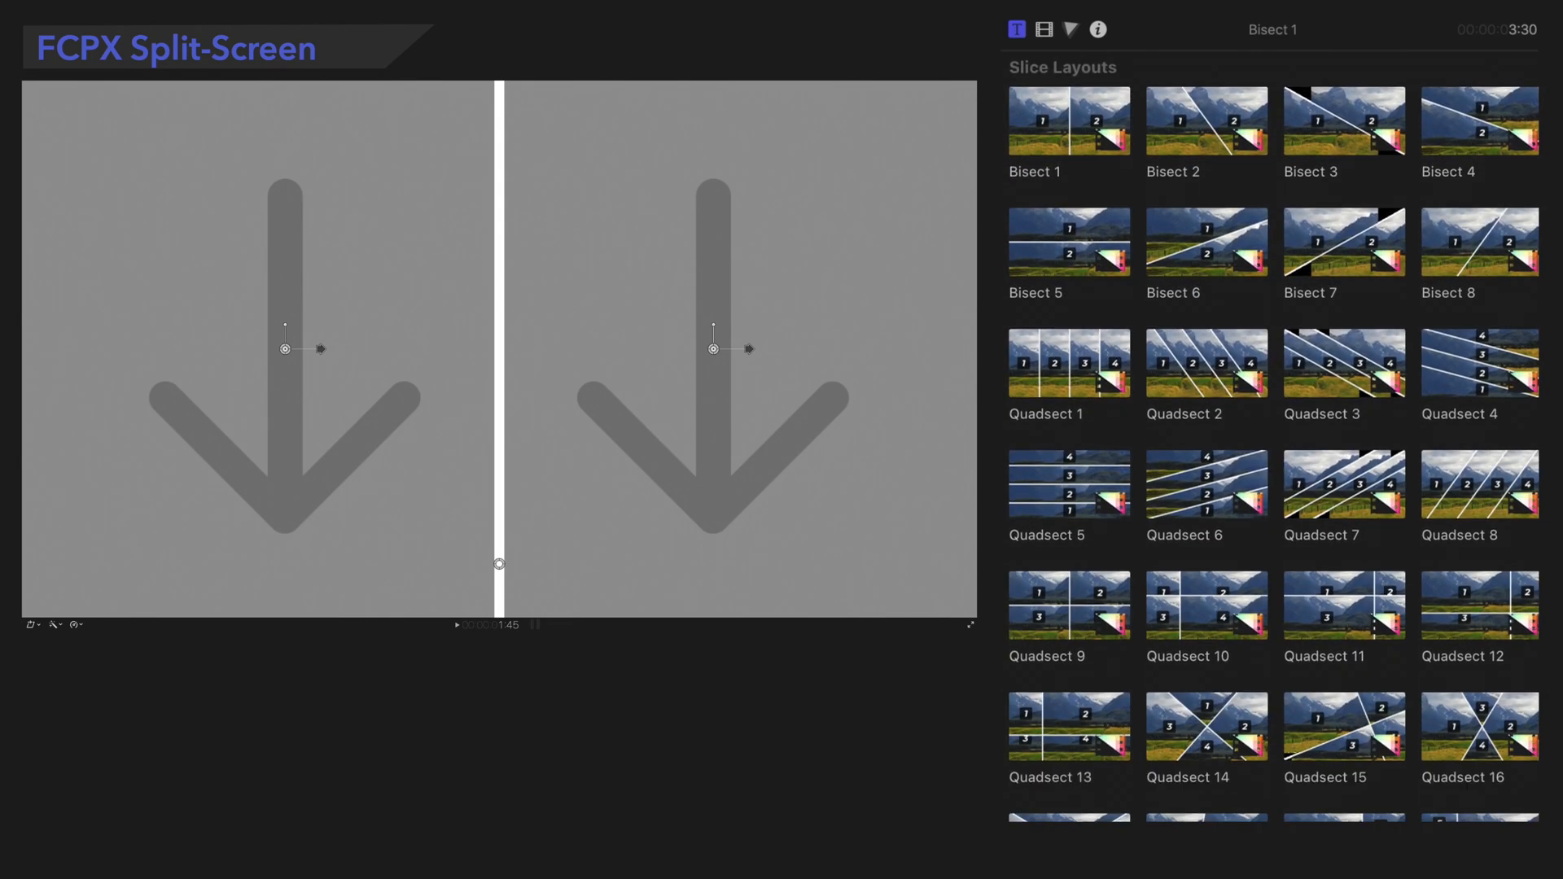
- Choose Bisect 1, giving a purple clip left and yellow clip right
left_click(1069, 123)
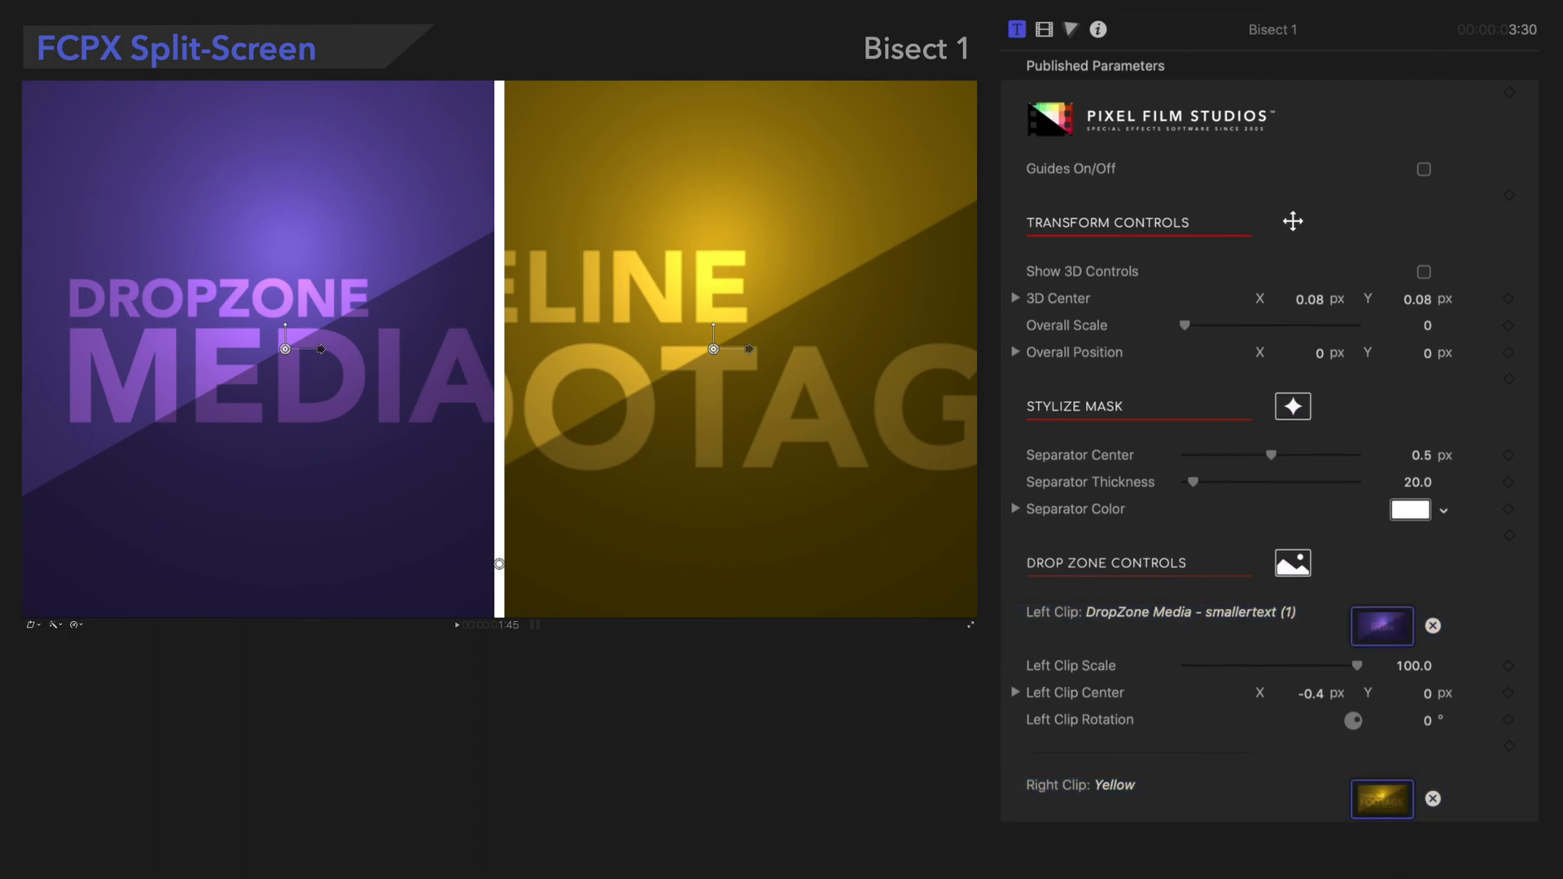
- Enable Guides On/Off so drop zones are numbered 1 (left) and 2 (right)
left_click(1072, 168)
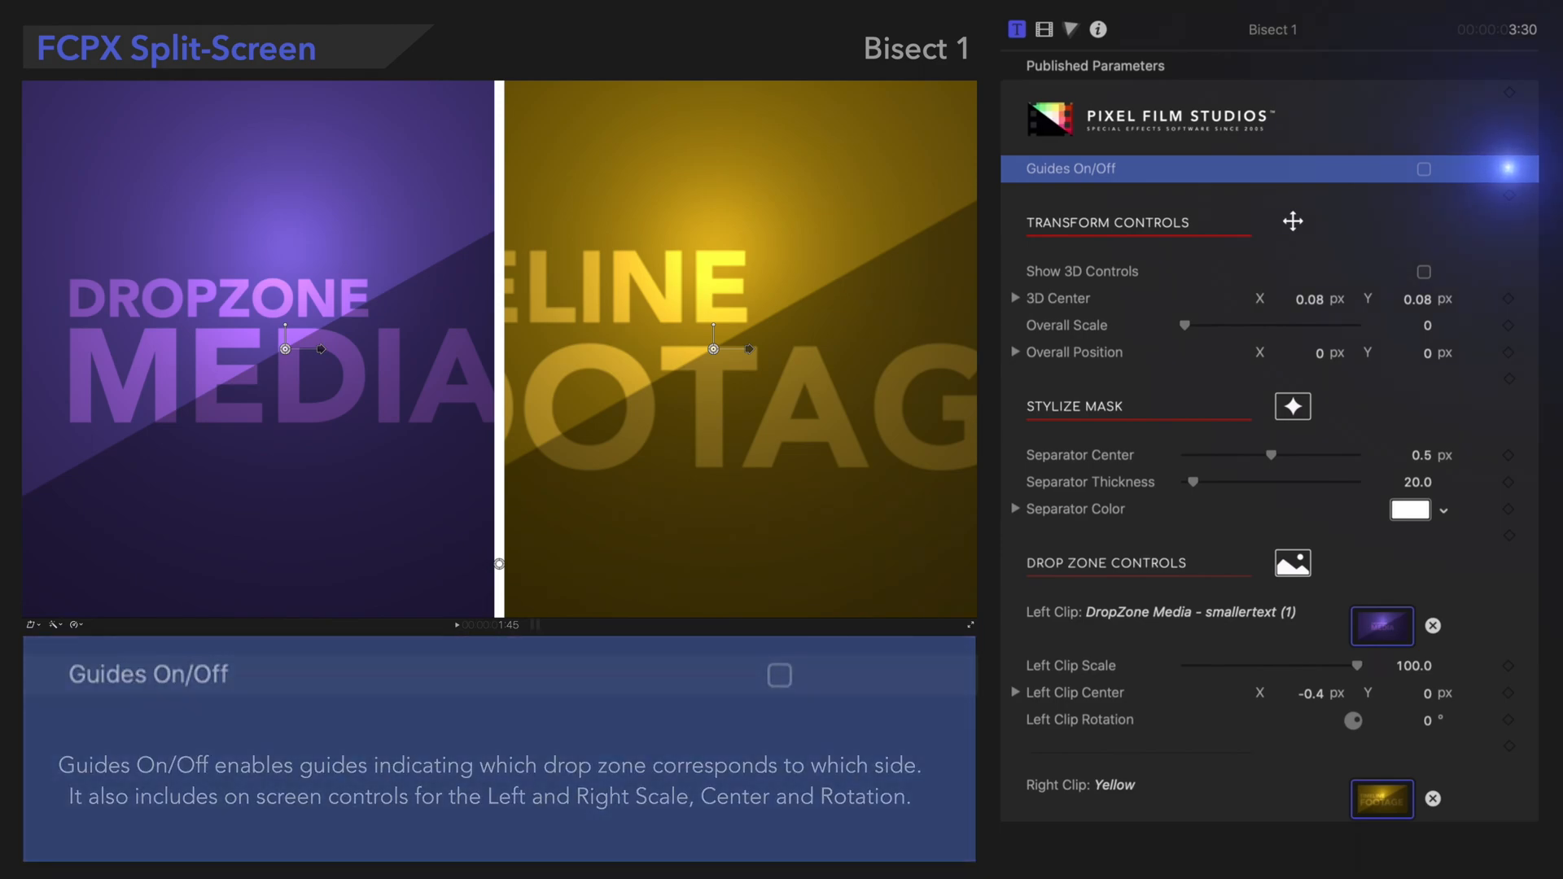
left_click(779, 676)
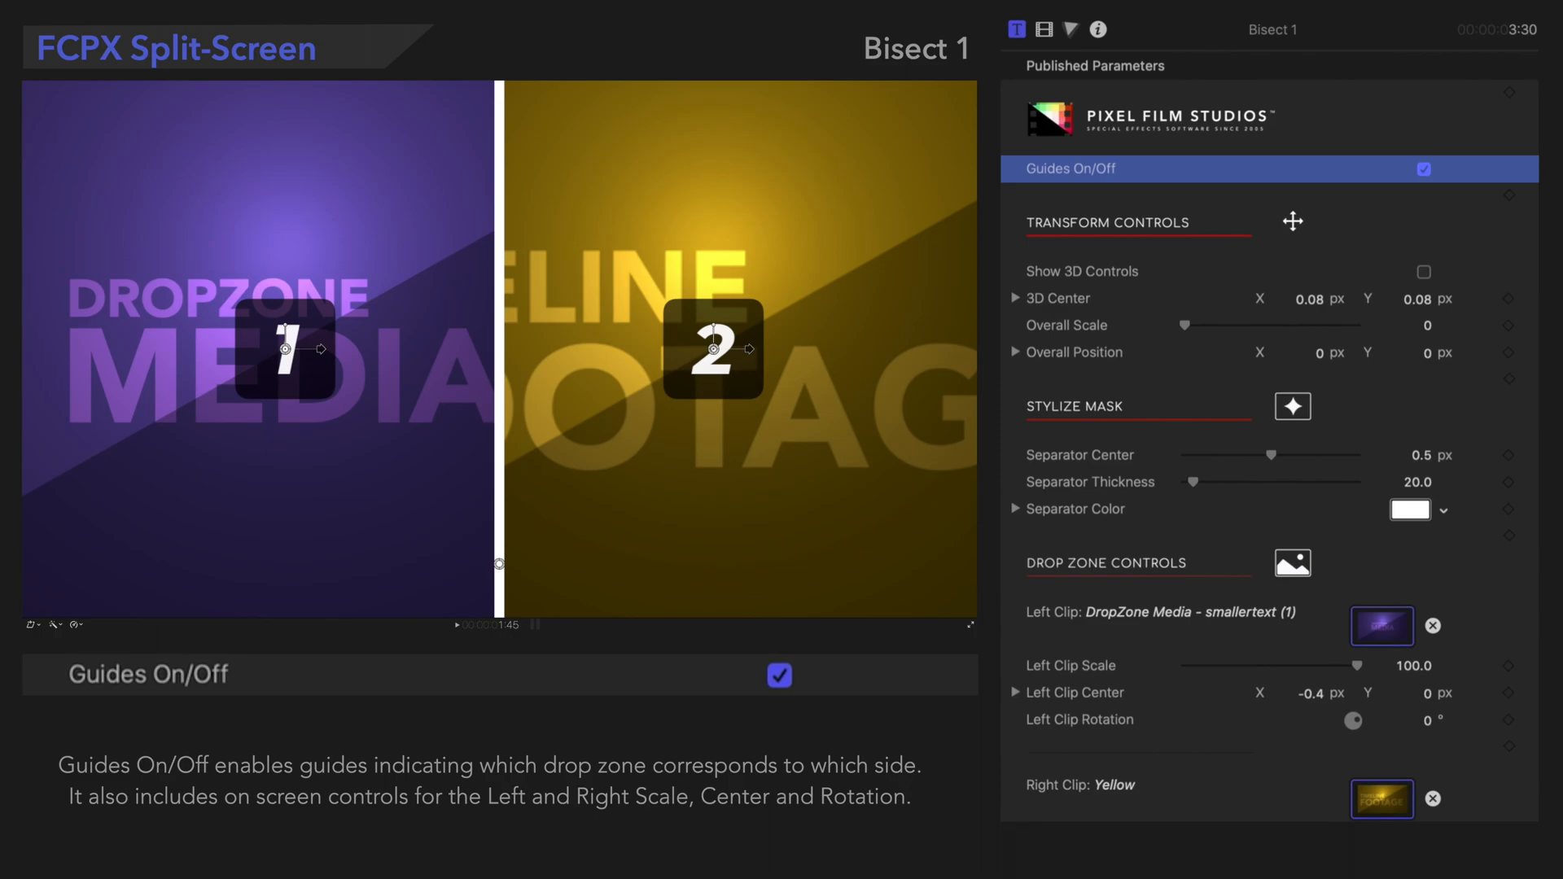
left_click(1107, 221)
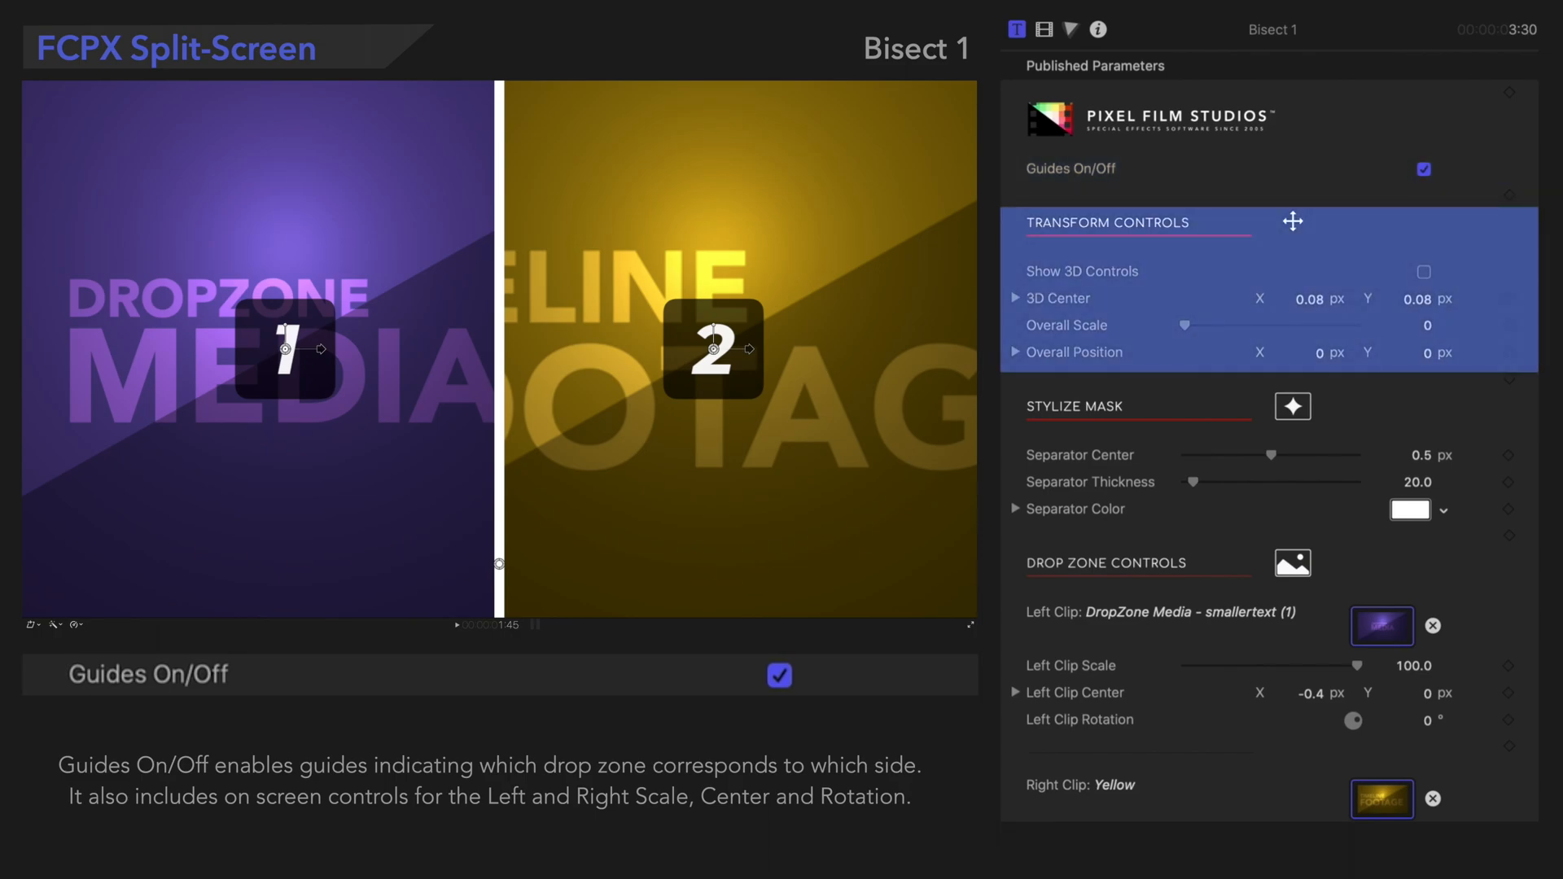
- Show 3D Controls, set Overall Scale 25 and Overall Position to -15, -15 px
left_click(1081, 270)
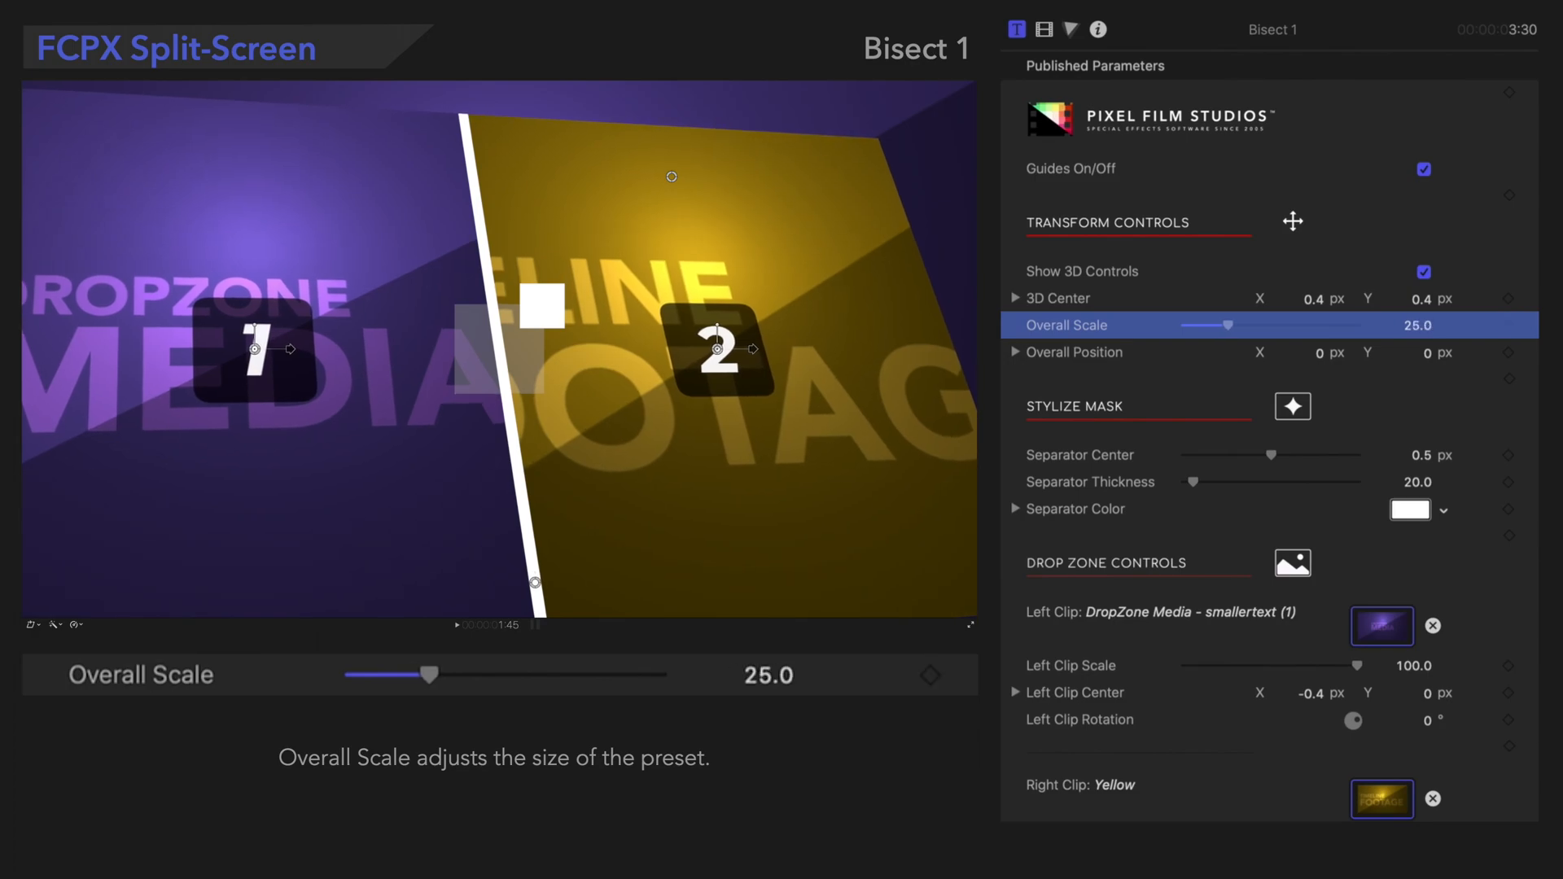
left_click(1074, 352)
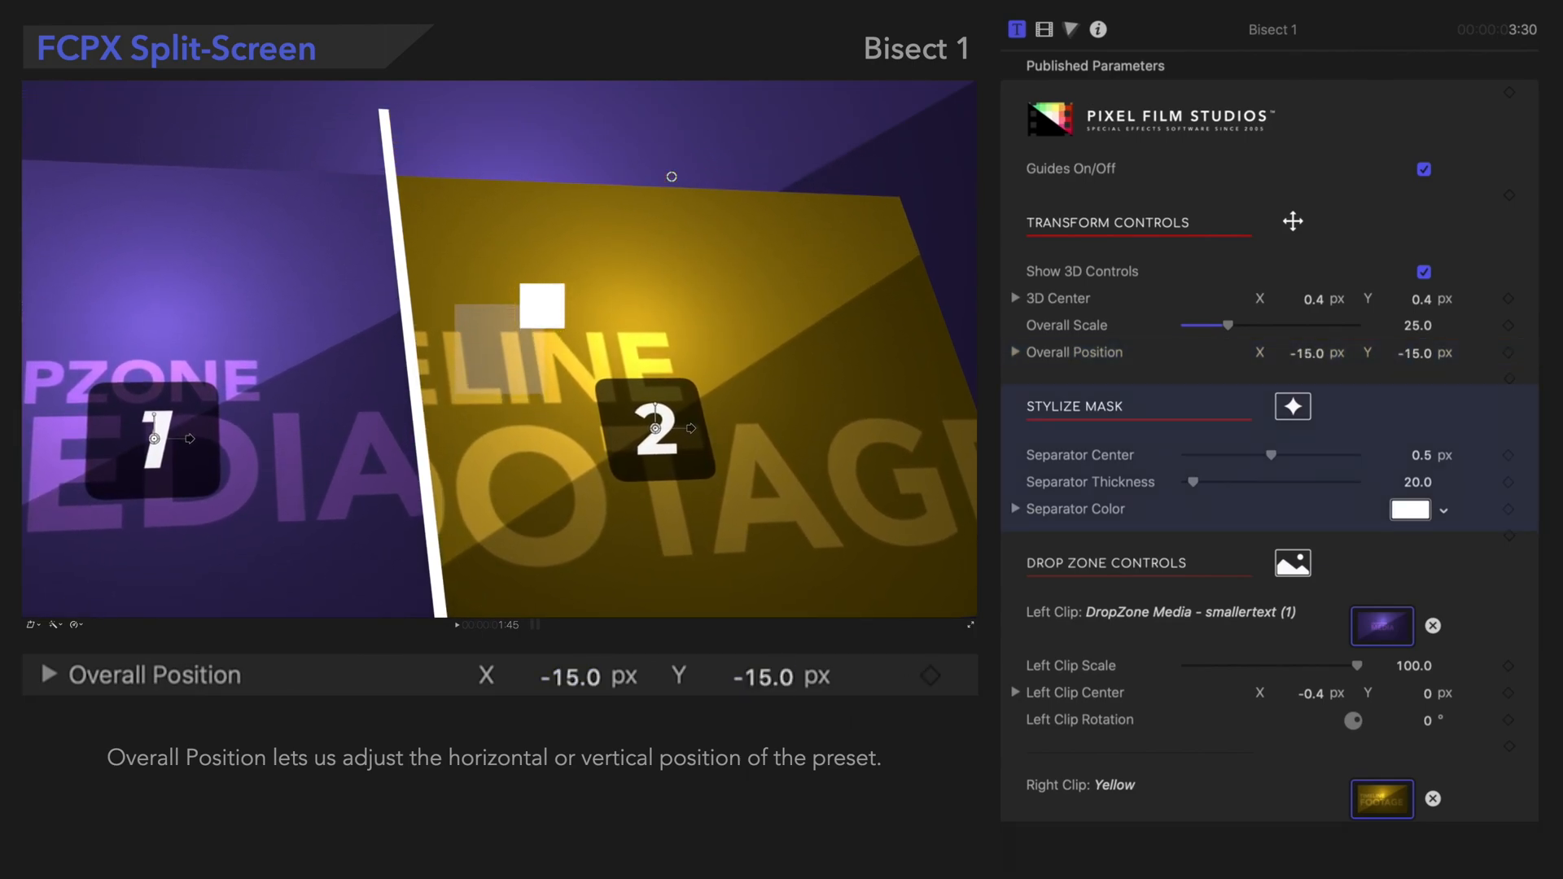
- Reset to flat defaults: guides off, 3D off, Separator Center 0.5, thickness 20
left_click(1075, 405)
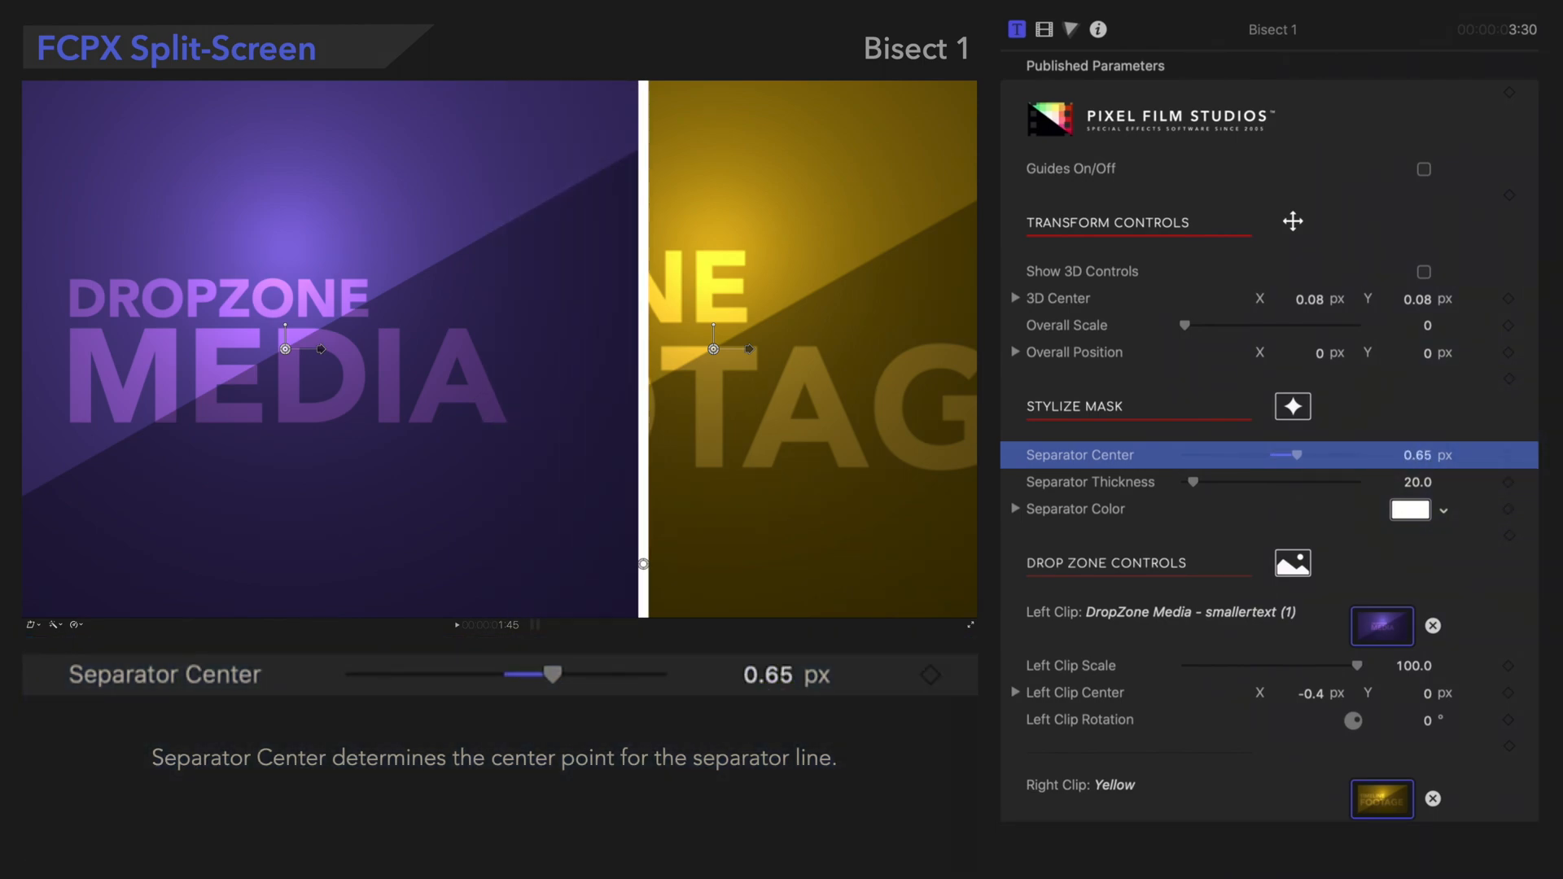
left_click(1091, 482)
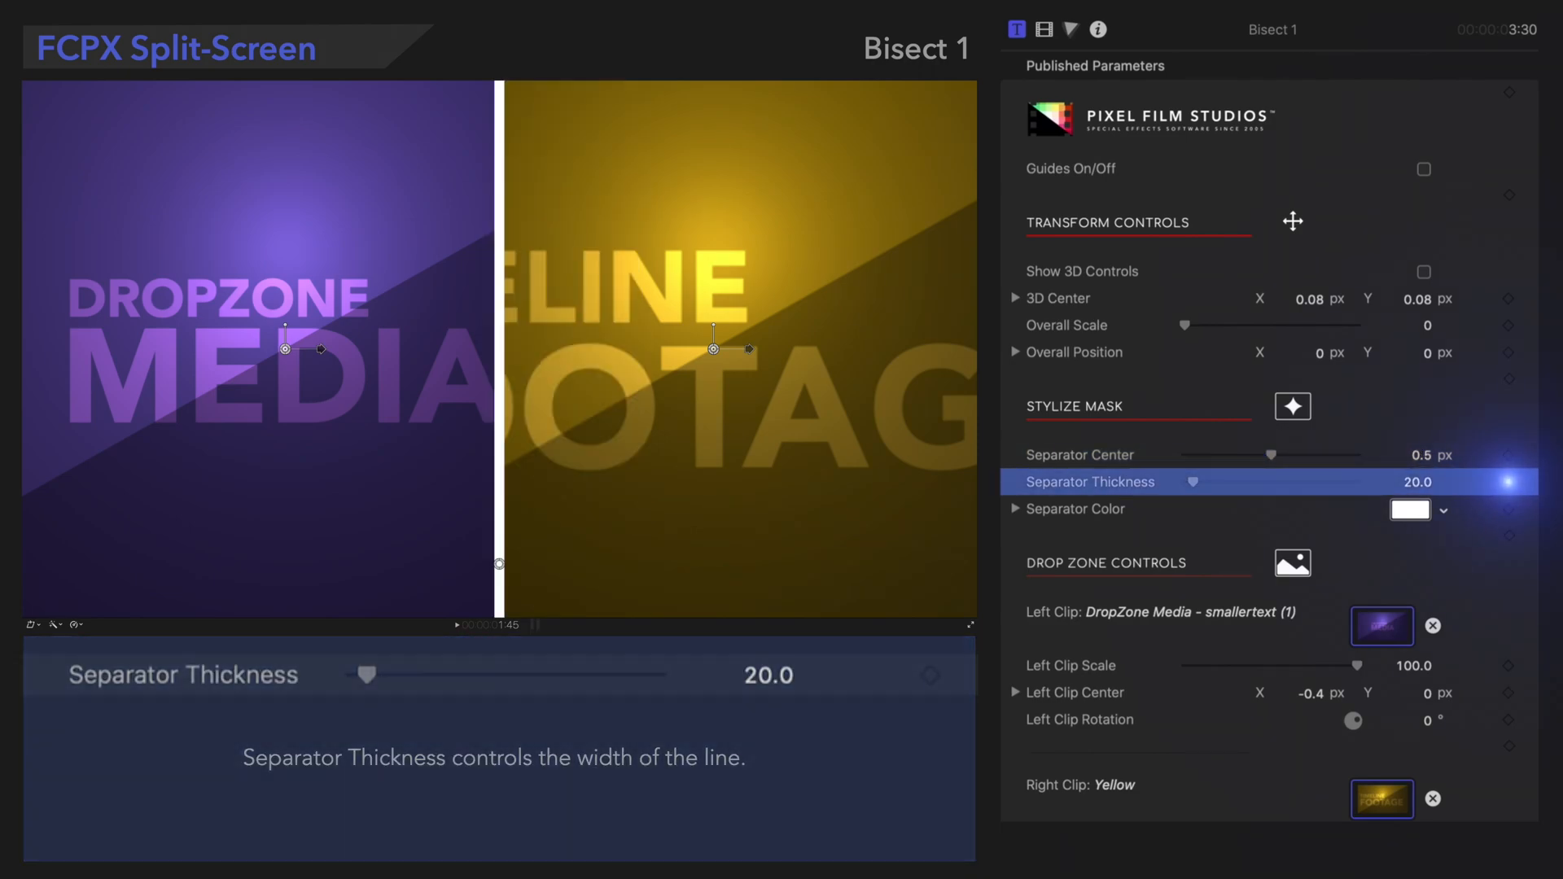